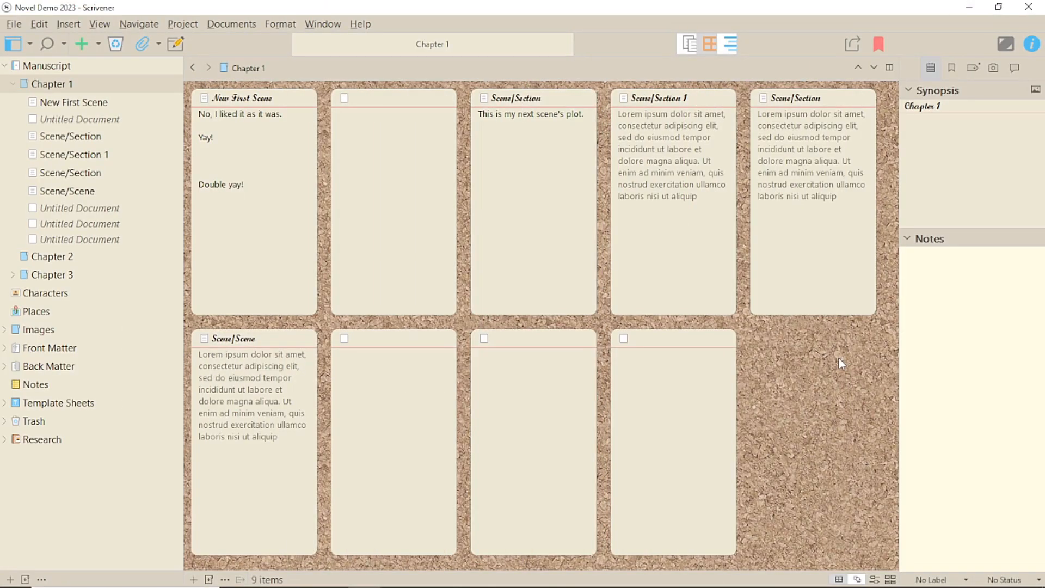
{"action": "mouse_move", "coordinate": [940, 581]}
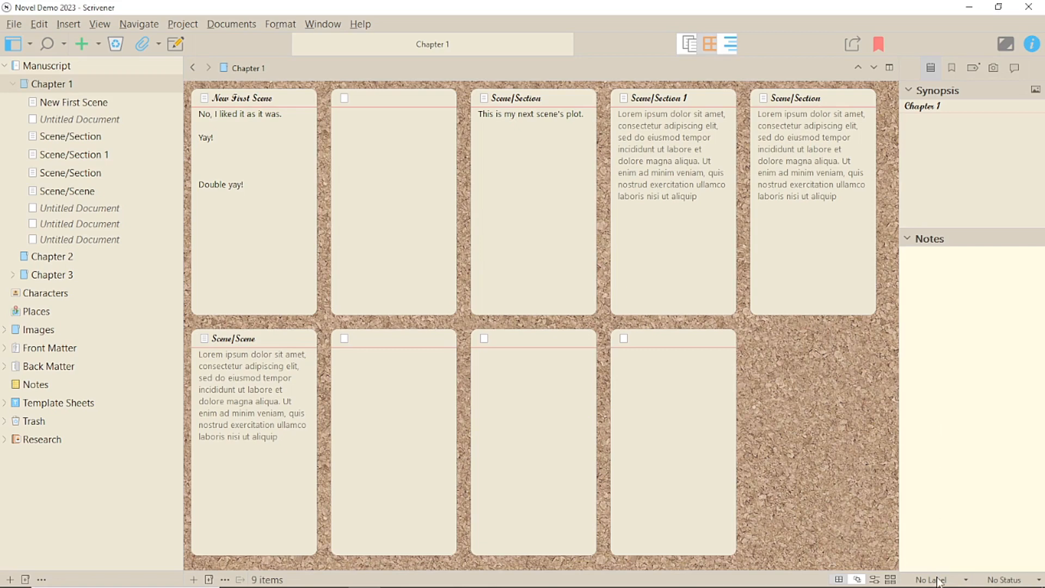
Label the last Scene/Section card Red from the footer Label dropdown
{"action": "left_click", "coordinate": [940, 578]}
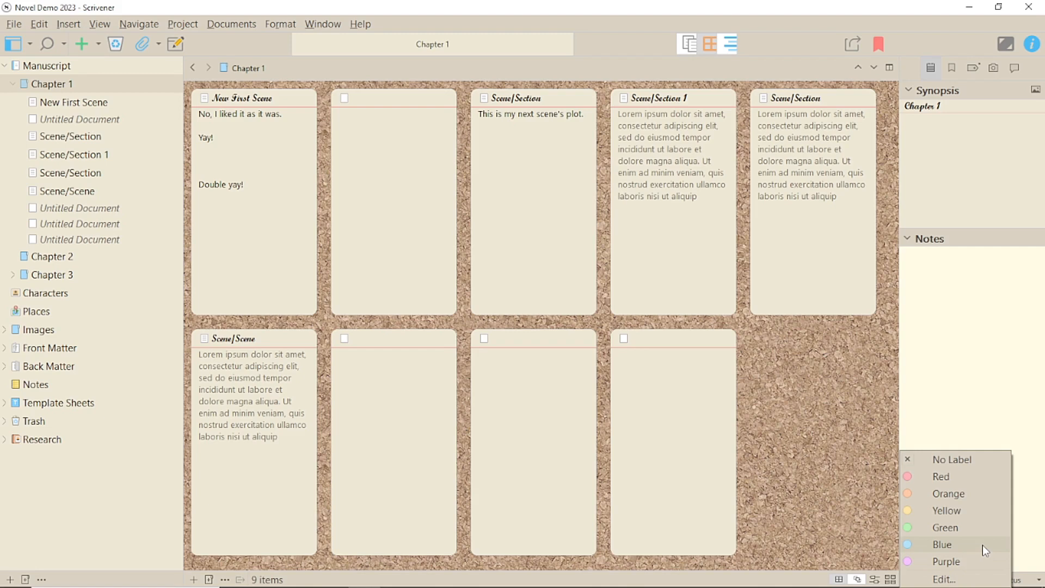
{"action": "mouse_move", "coordinate": [816, 258]}
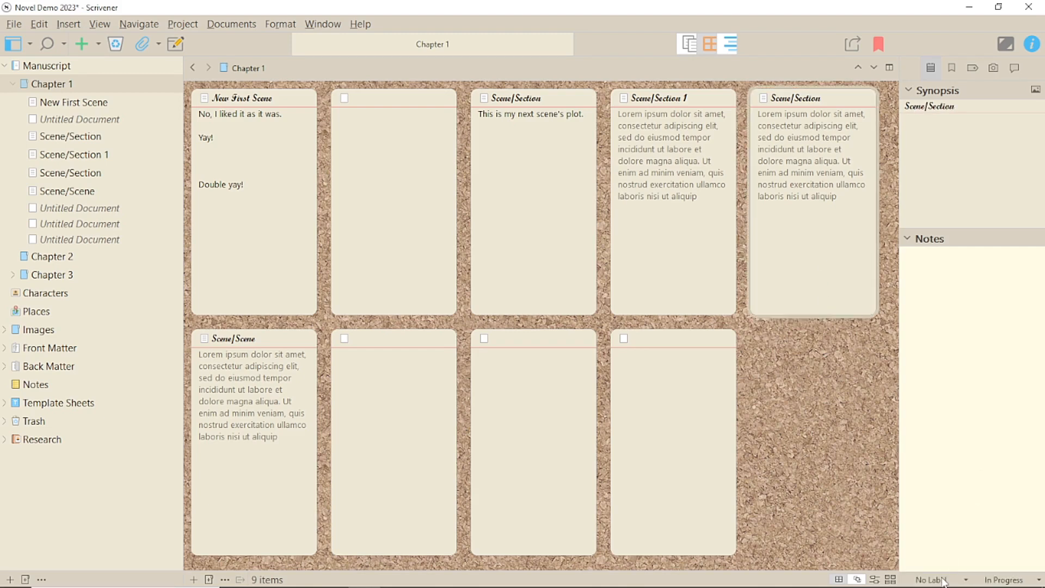
{"action": "left_click", "coordinate": [936, 578]}
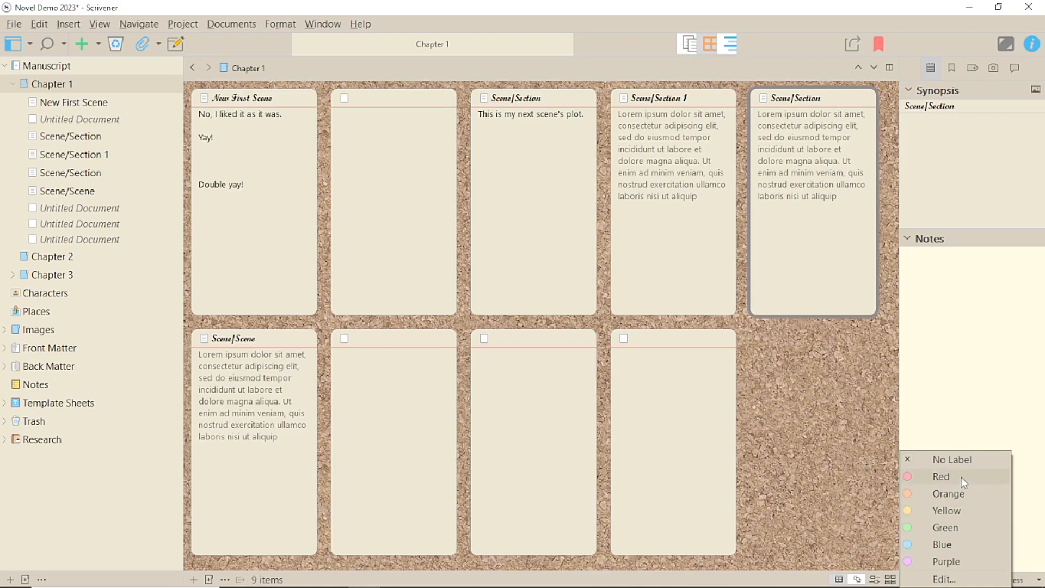
{"action": "left_click", "coordinate": [941, 476]}
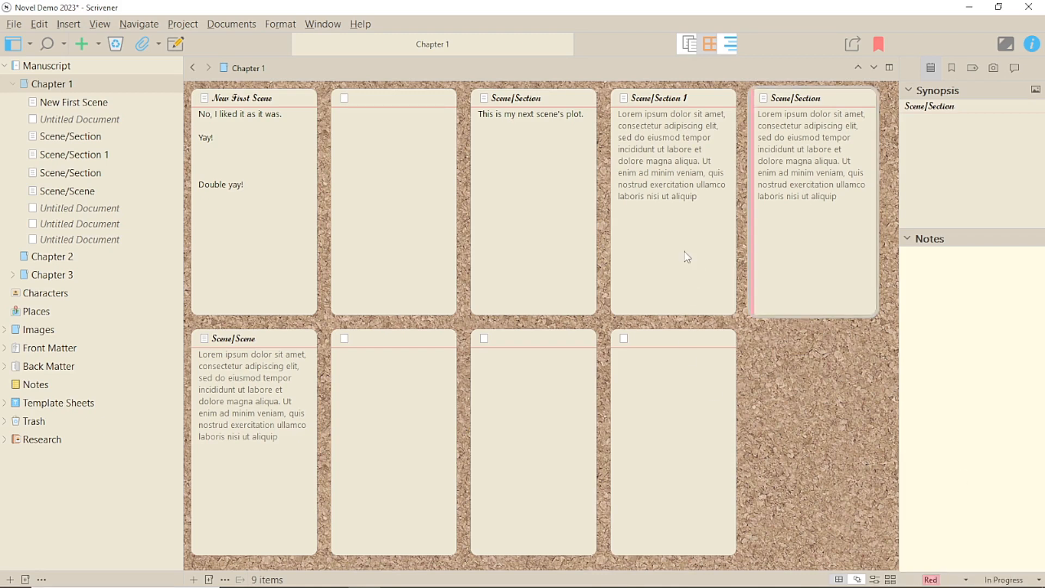
Label the third Scene/Section card Purple from the footer Label dropdown
{"action": "left_click", "coordinate": [933, 578]}
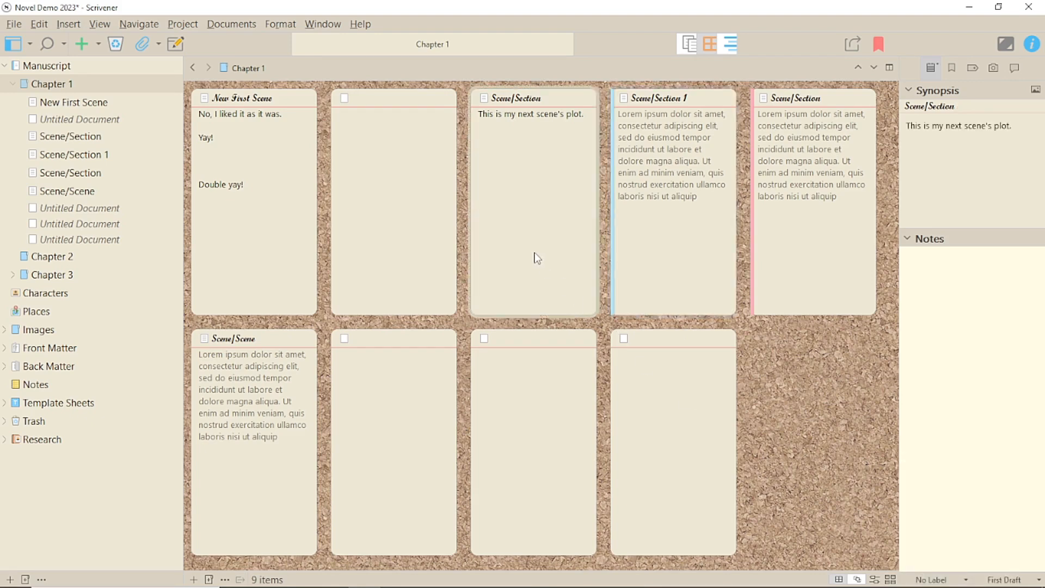
{"action": "left_click", "coordinate": [933, 579]}
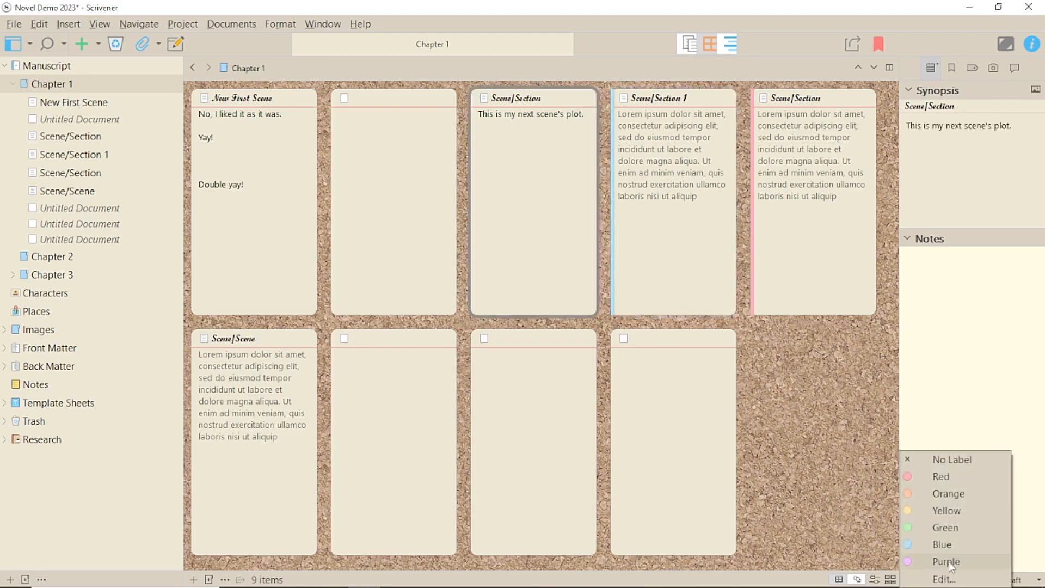
{"action": "left_click", "coordinate": [945, 562]}
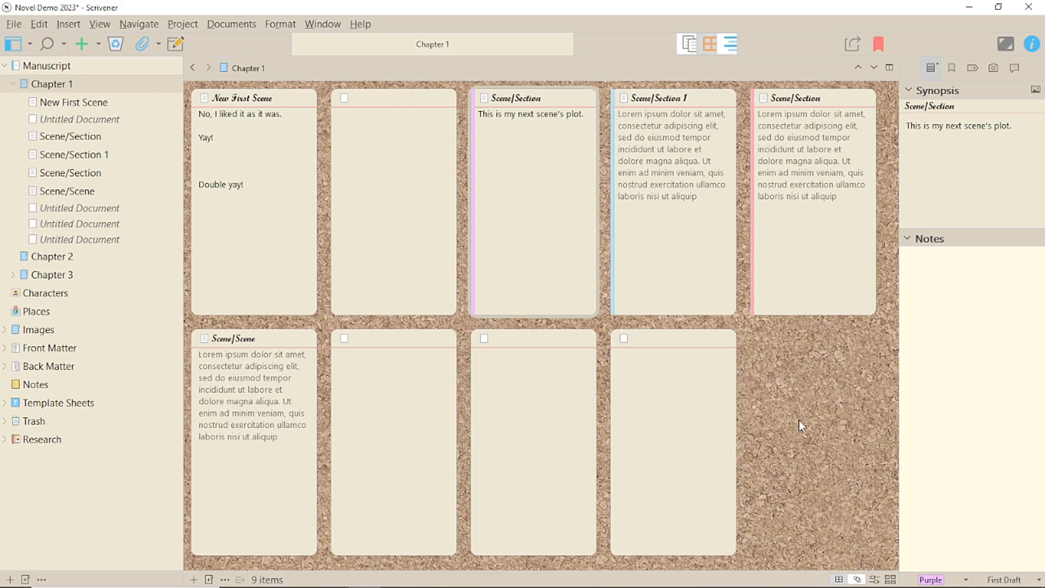
{"action": "mouse_move", "coordinate": [789, 423]}
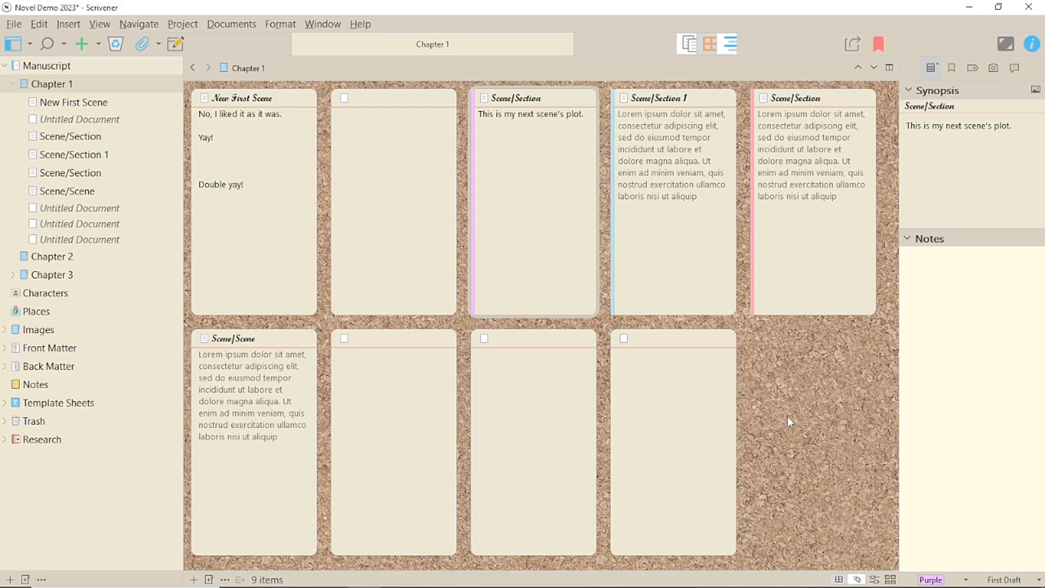
{"action": "mouse_move", "coordinate": [173, 114]}
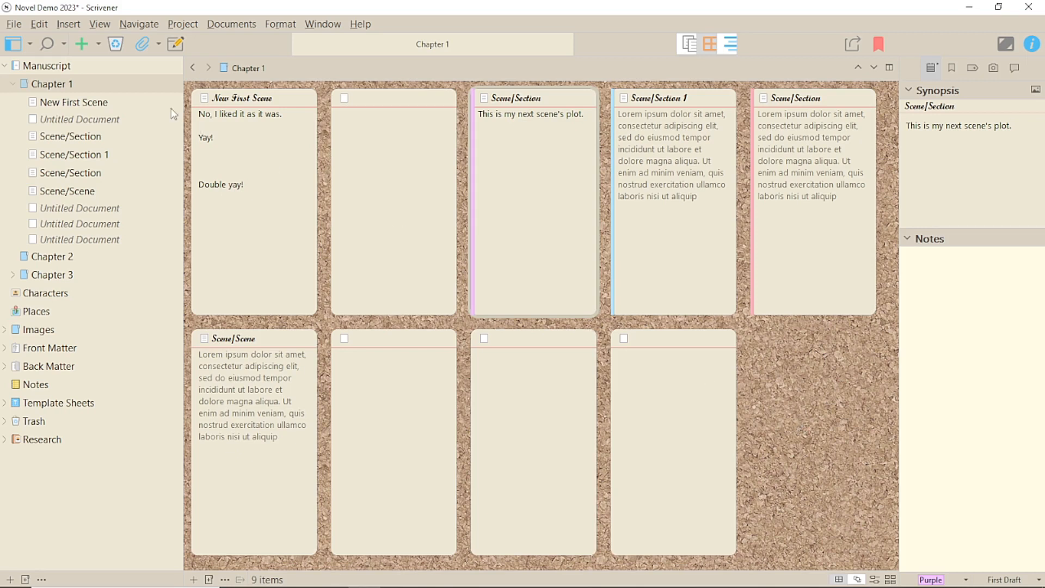
Use label colours in Index Cards and in binder Icons via the View menu
{"action": "left_click", "coordinate": [99, 23]}
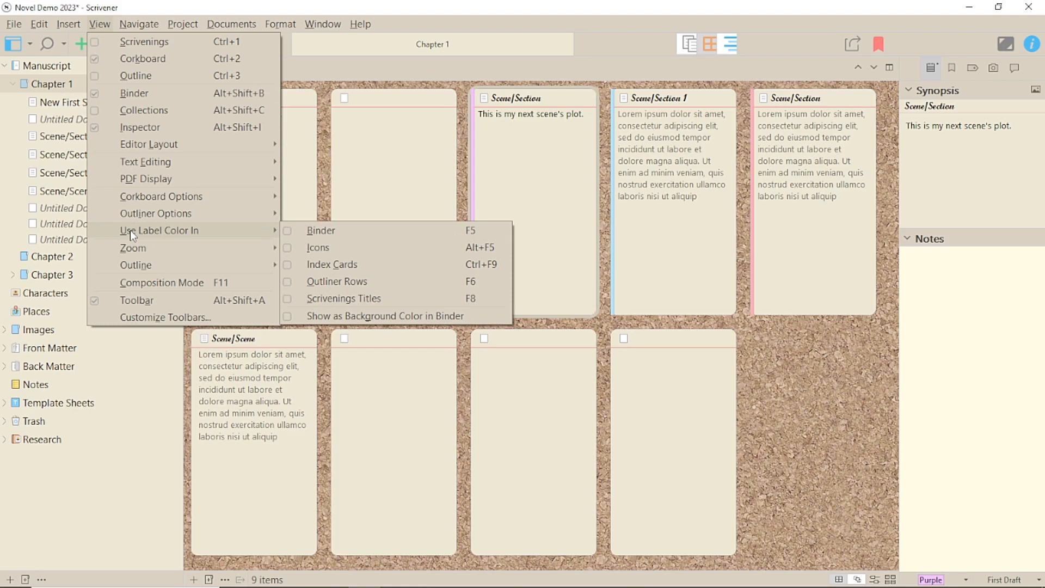
{"action": "mouse_move", "coordinate": [319, 264]}
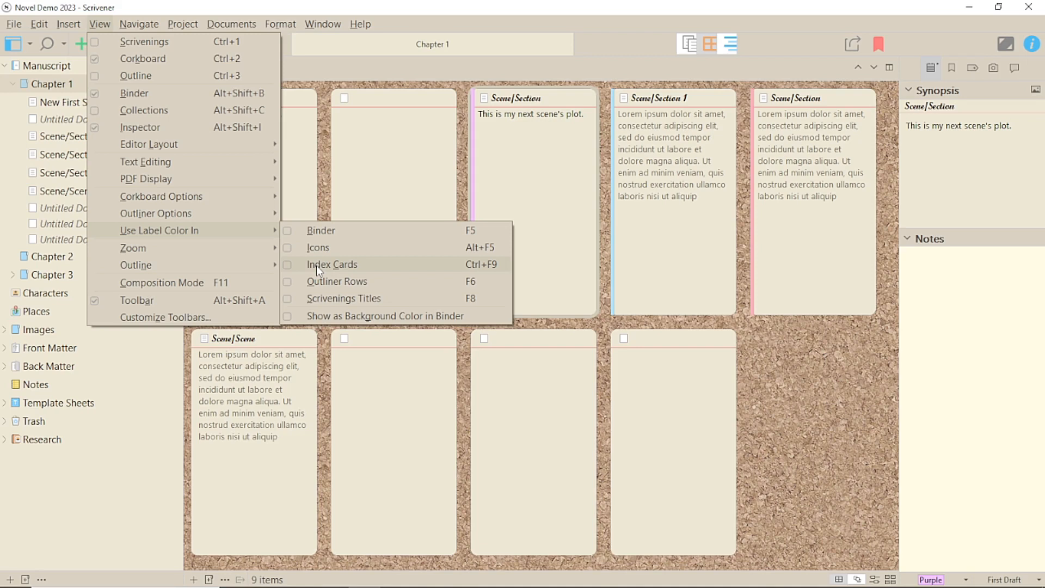
{"action": "left_click", "coordinate": [331, 263]}
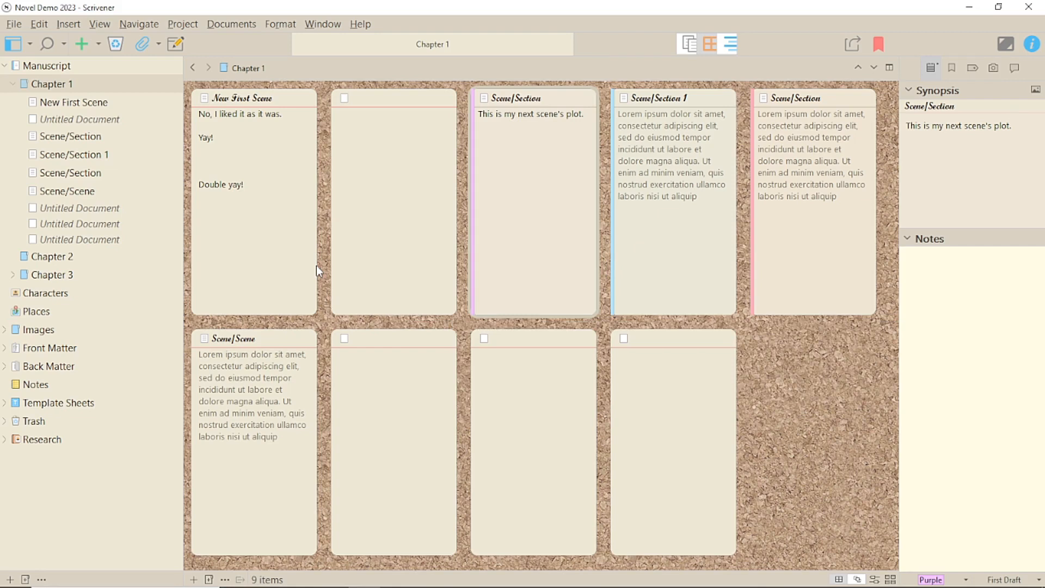
{"action": "left_click", "coordinate": [99, 24]}
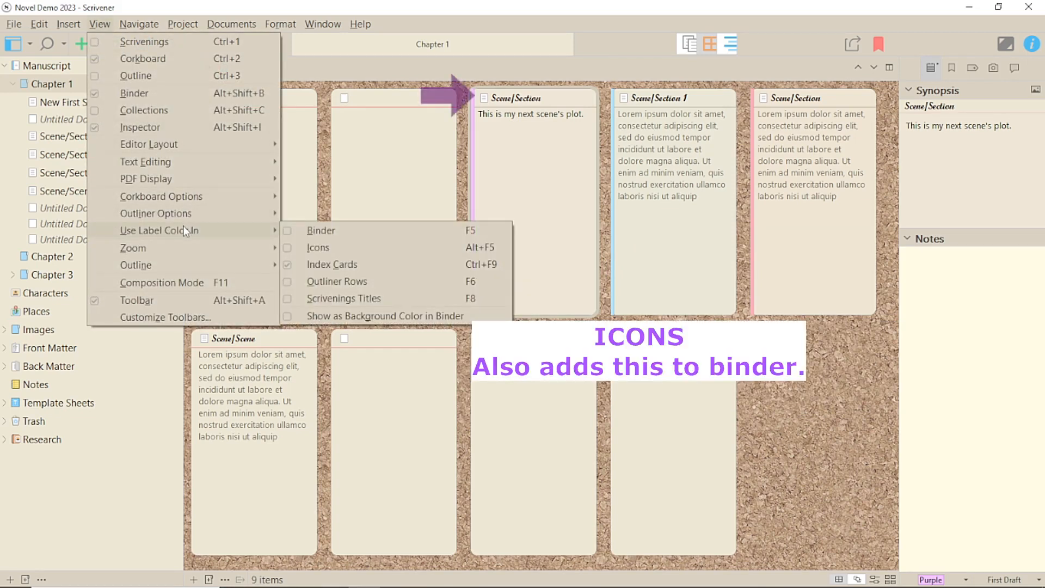
{"action": "left_click", "coordinate": [319, 247]}
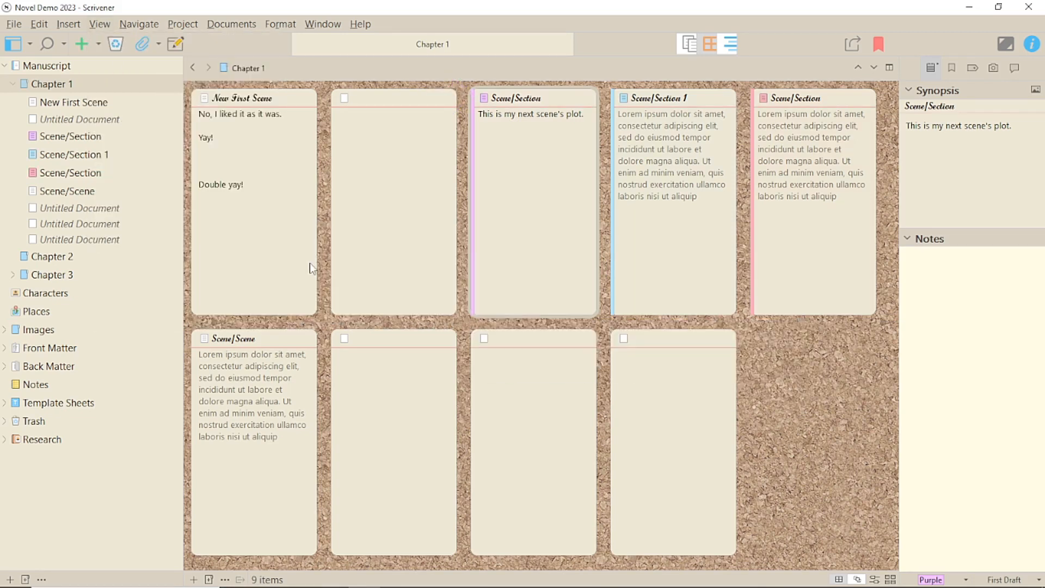
{"action": "left_click", "coordinate": [100, 24]}
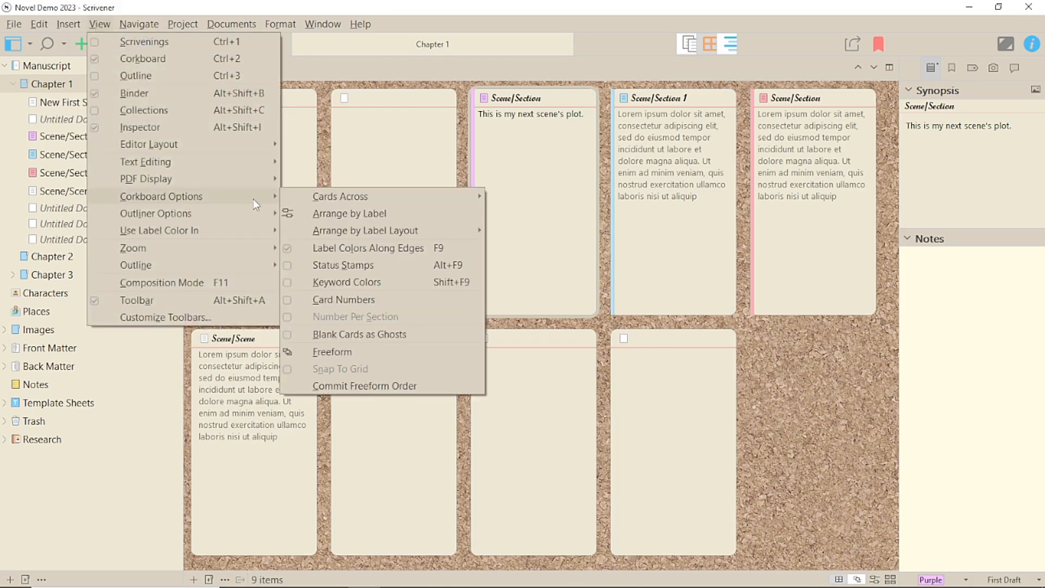
{"action": "mouse_move", "coordinate": [286, 254]}
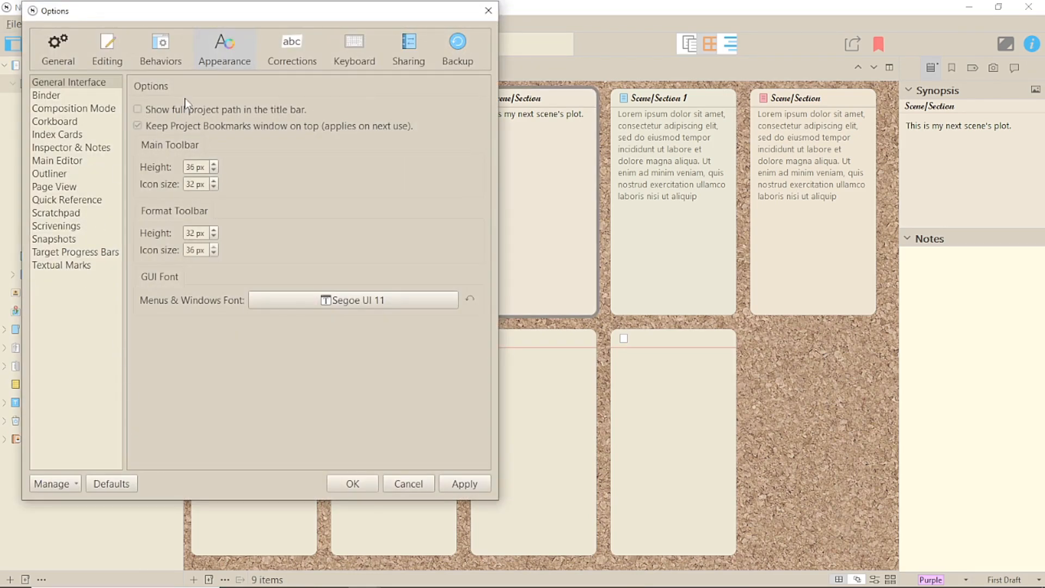
Set the index card Label Indicator to Pin in Appearance options
{"action": "left_click", "coordinate": [58, 134]}
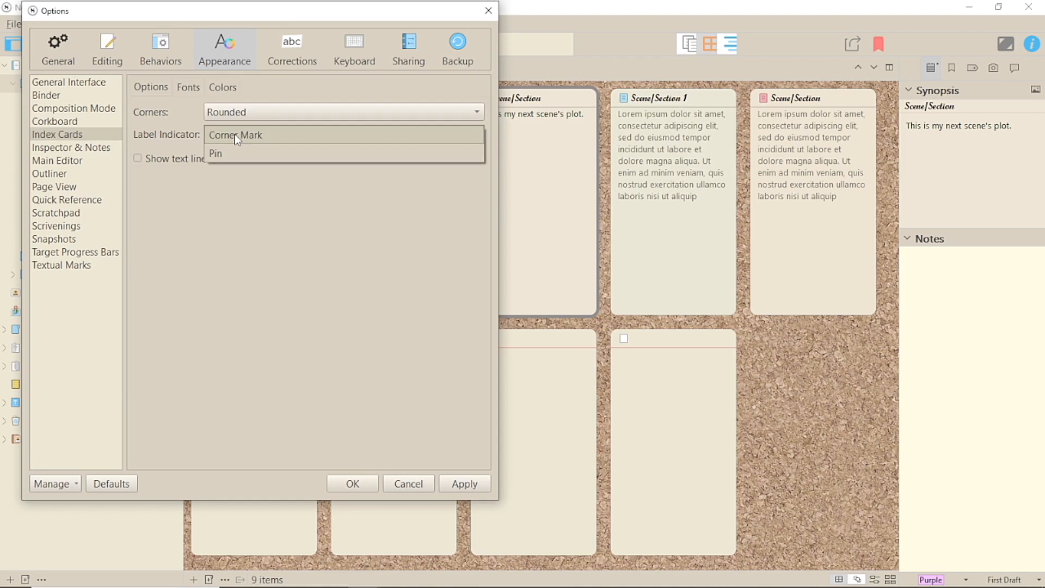
{"action": "mouse_move", "coordinate": [230, 153]}
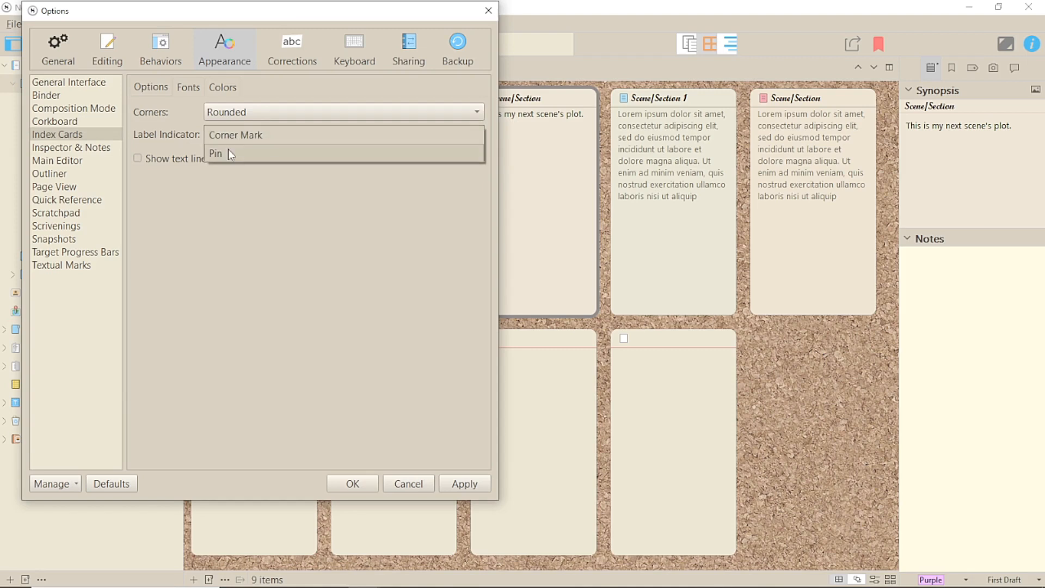
{"action": "left_click", "coordinate": [217, 153]}
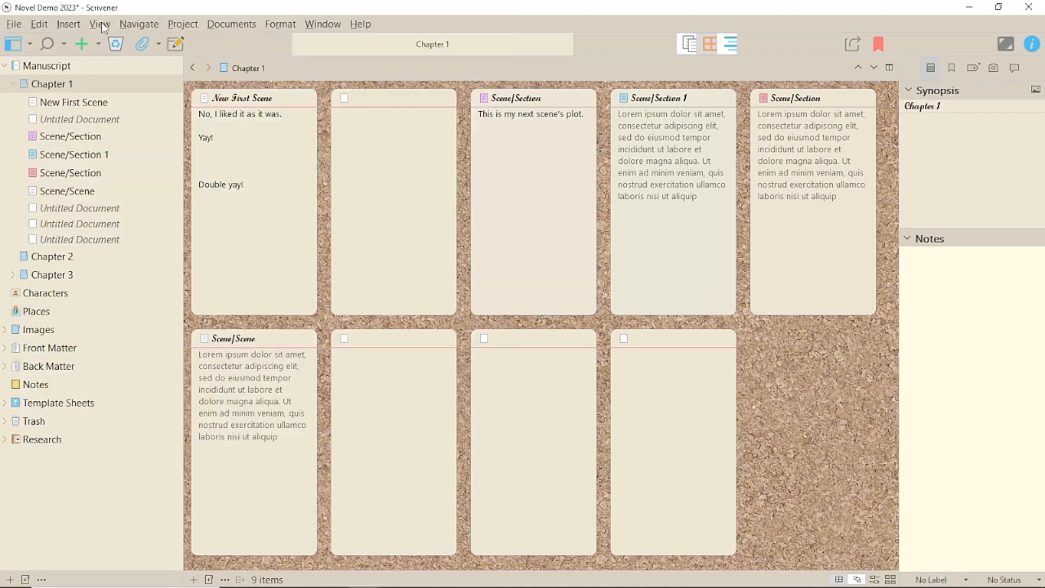
{"action": "left_click", "coordinate": [99, 23]}
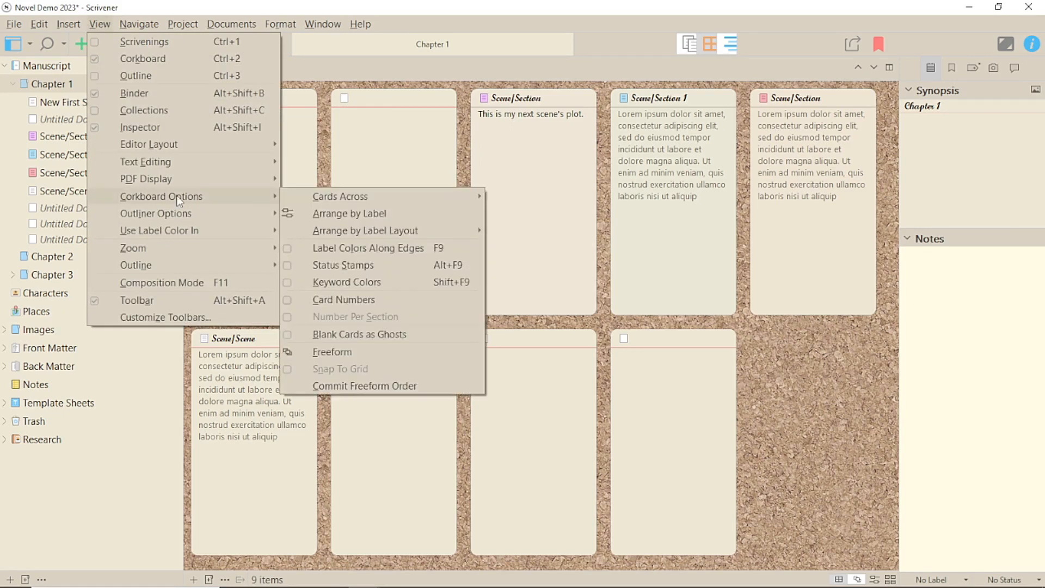
{"action": "mouse_move", "coordinate": [201, 200]}
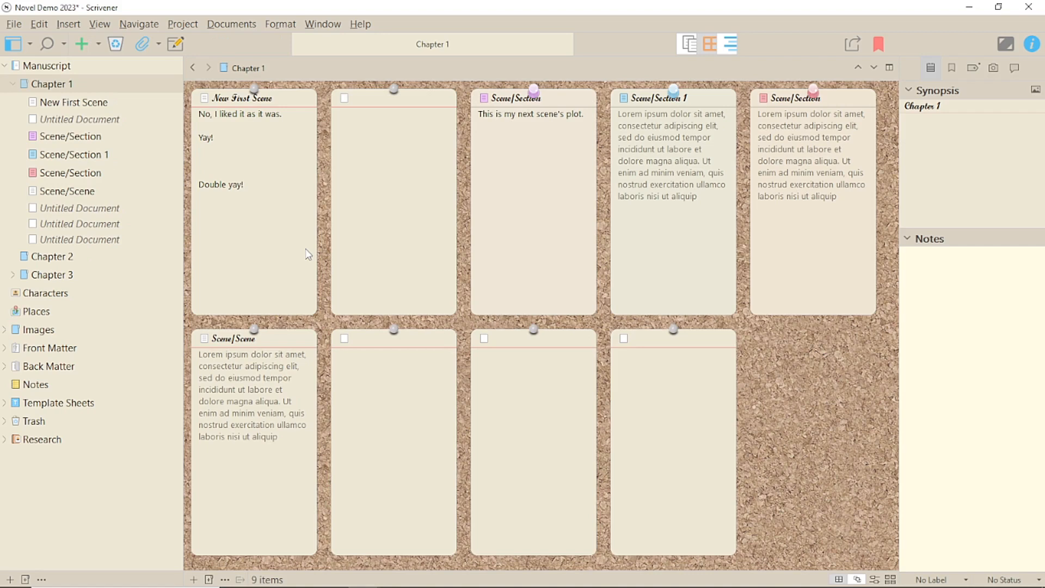
{"action": "left_click", "coordinate": [13, 24]}
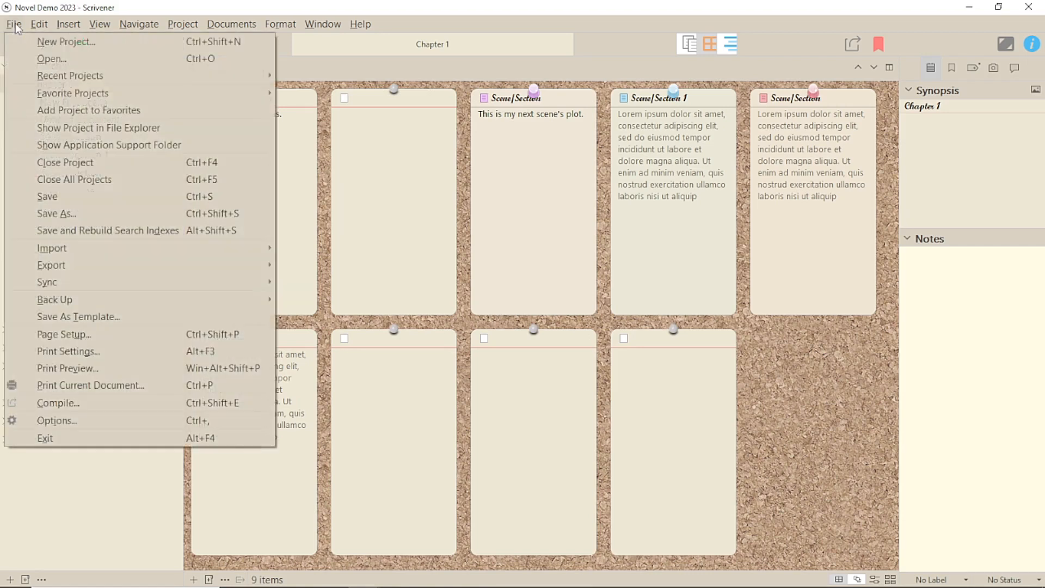
Raise the corkboard Label tint opacity, then drag it back near Low
{"action": "left_click", "coordinate": [57, 421]}
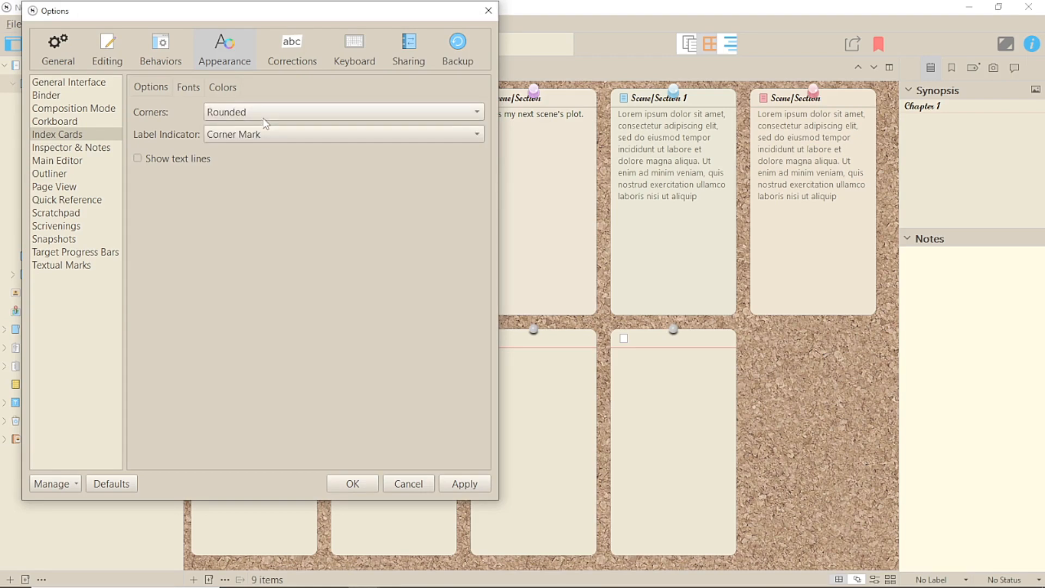
{"action": "left_click", "coordinate": [54, 121]}
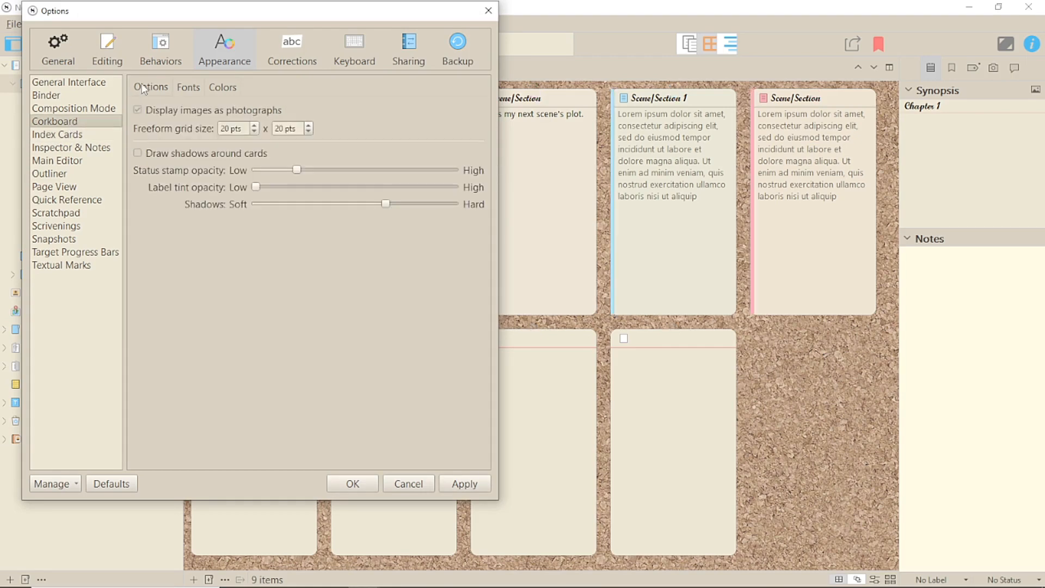
{"action": "left_click_drag", "start_coordinate": [255, 186], "coordinate": [454, 186]}
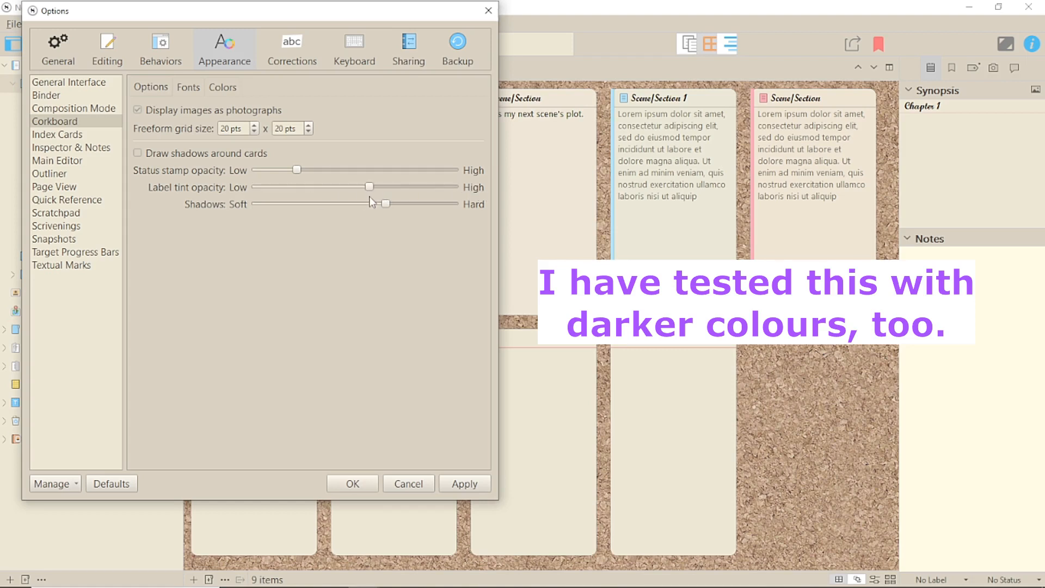
{"action": "left_click_drag", "start_coordinate": [369, 187], "coordinate": [249, 187]}
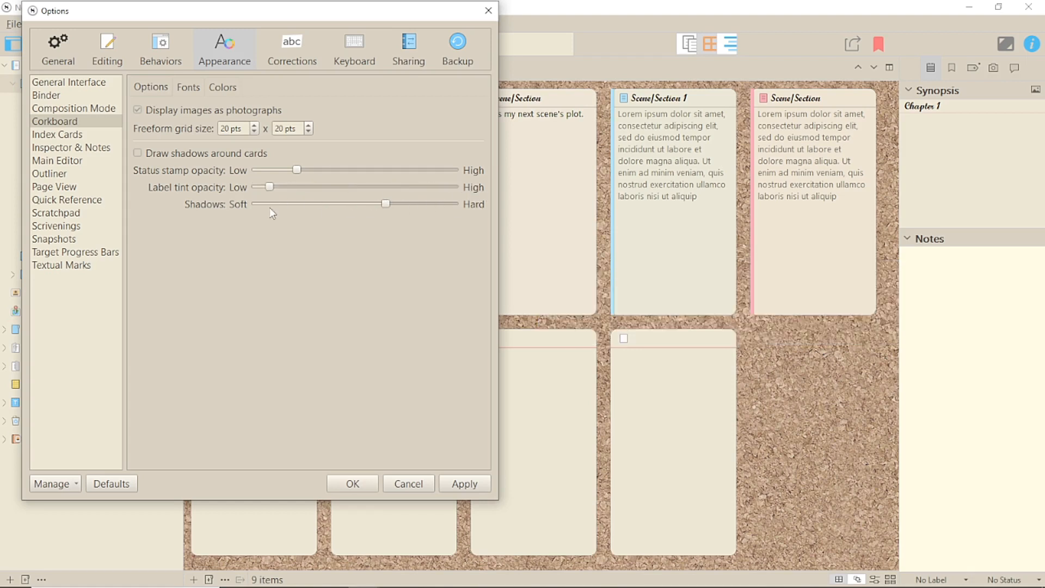